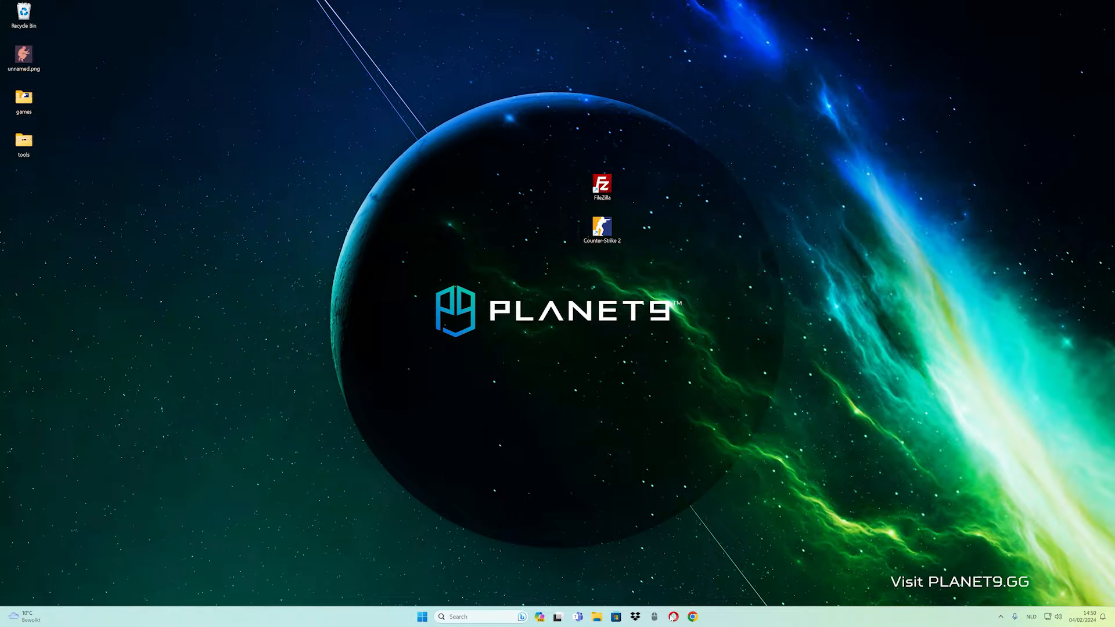
- Open Opera and Google 'counter strike 2 workshop steam' from the Speed Dial search
click(673, 617)
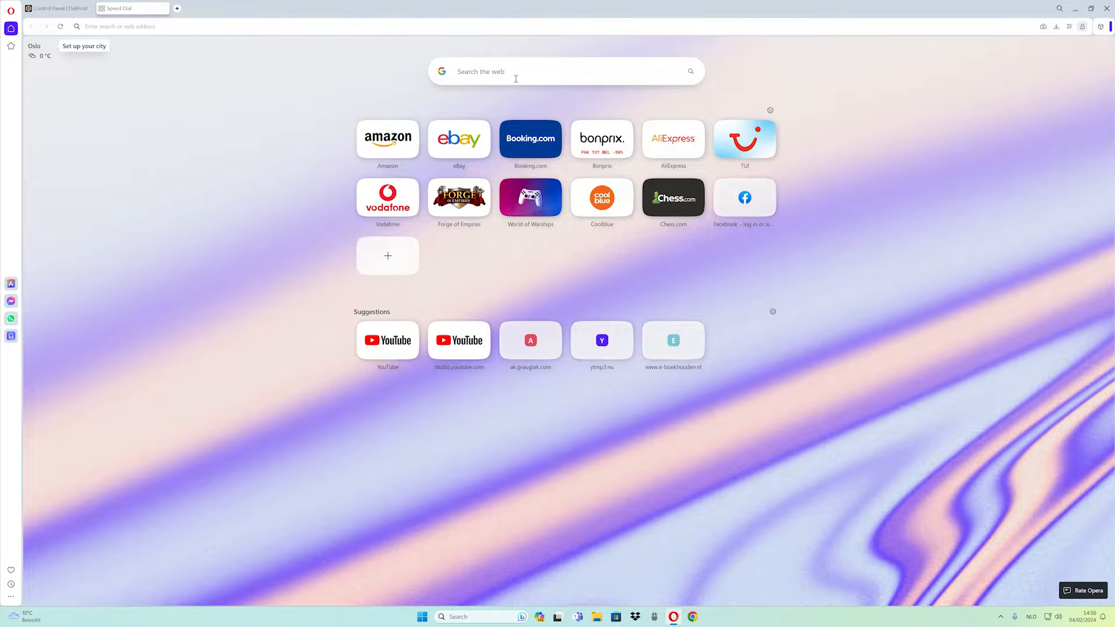
text(counter strike 2 workshop steam)
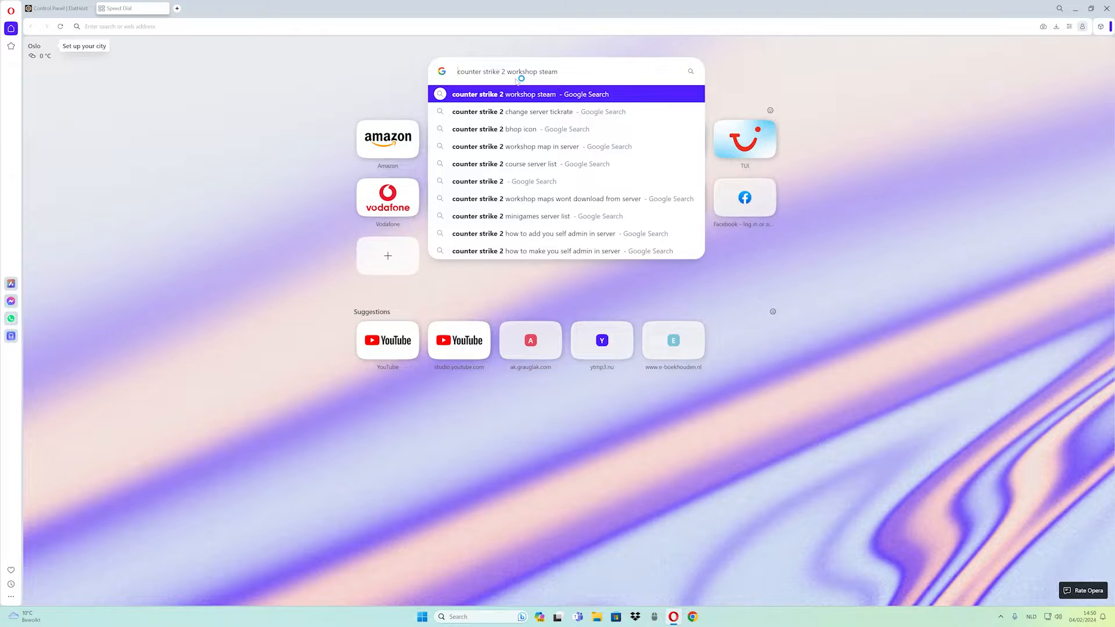
click(528, 94)
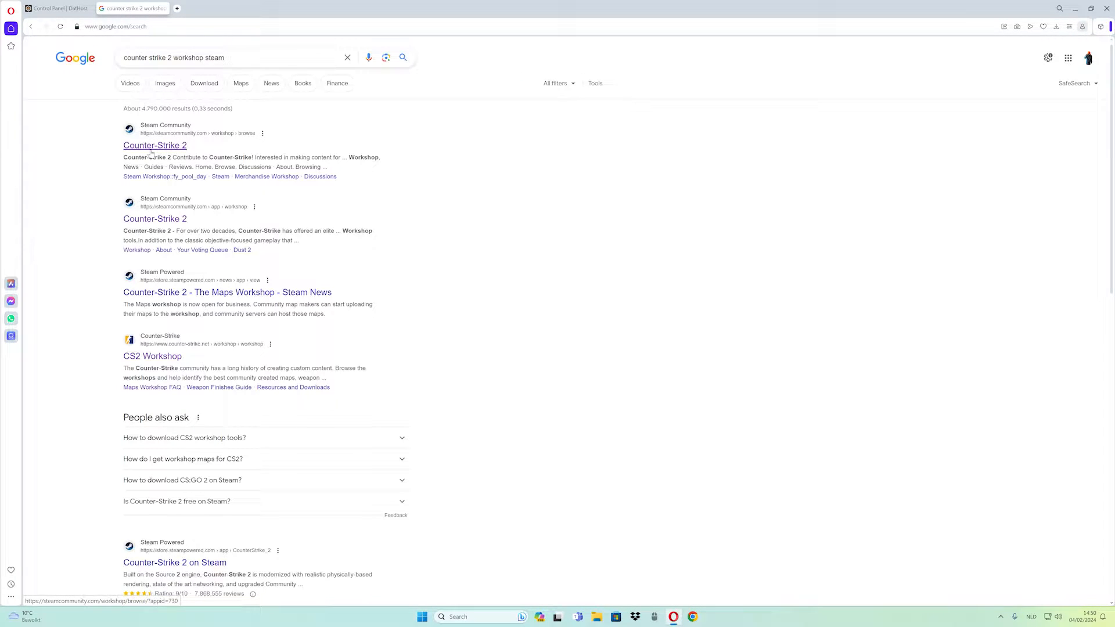
- Search the Counter-Strike 2 Workshop for 'mg_' and open the mg_acrophobia_run_v2 page
click(155, 145)
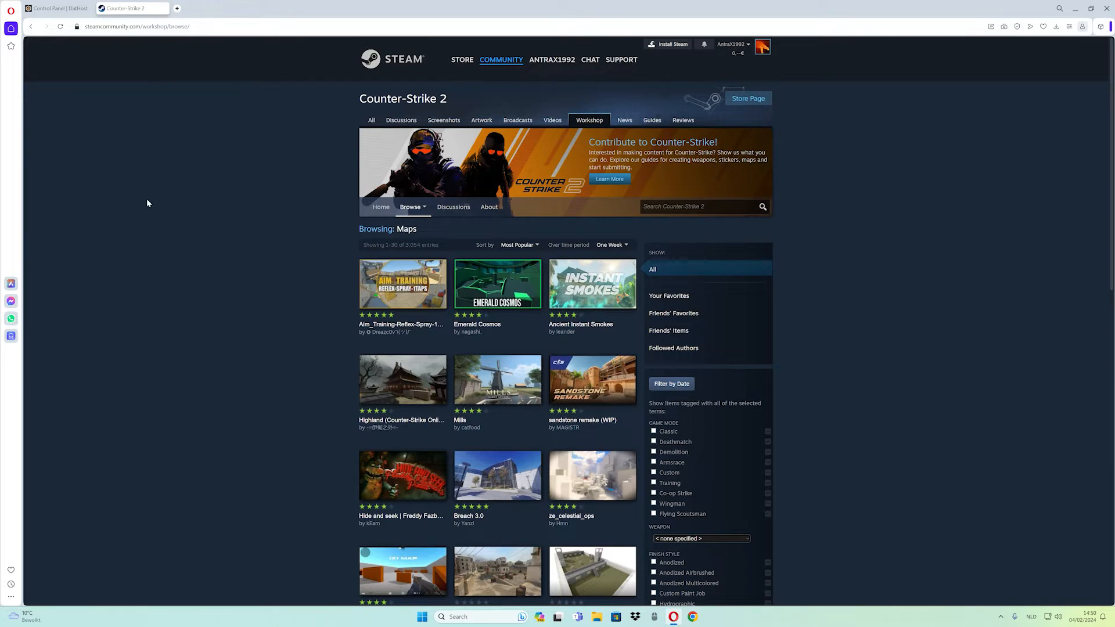
mouse_move(427, 284)
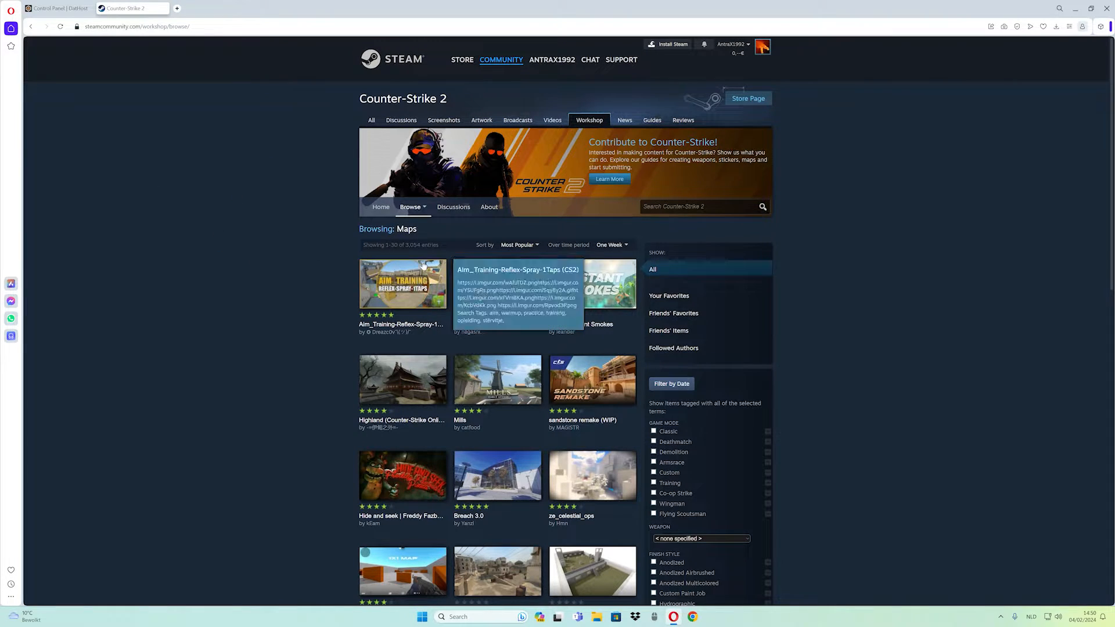
click(697, 206)
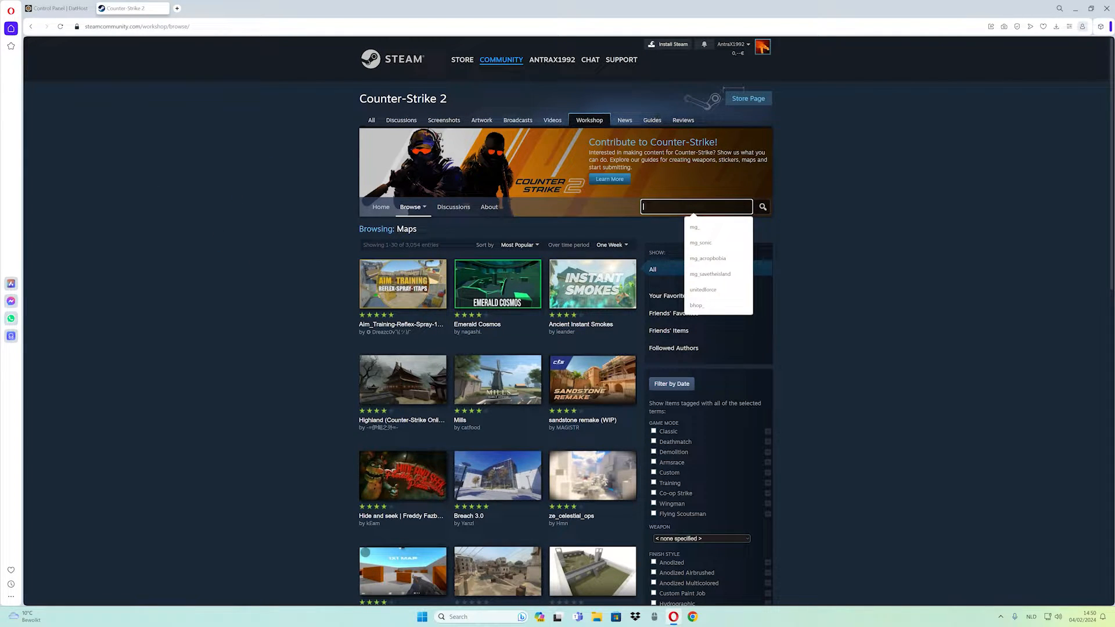
text(mg_)
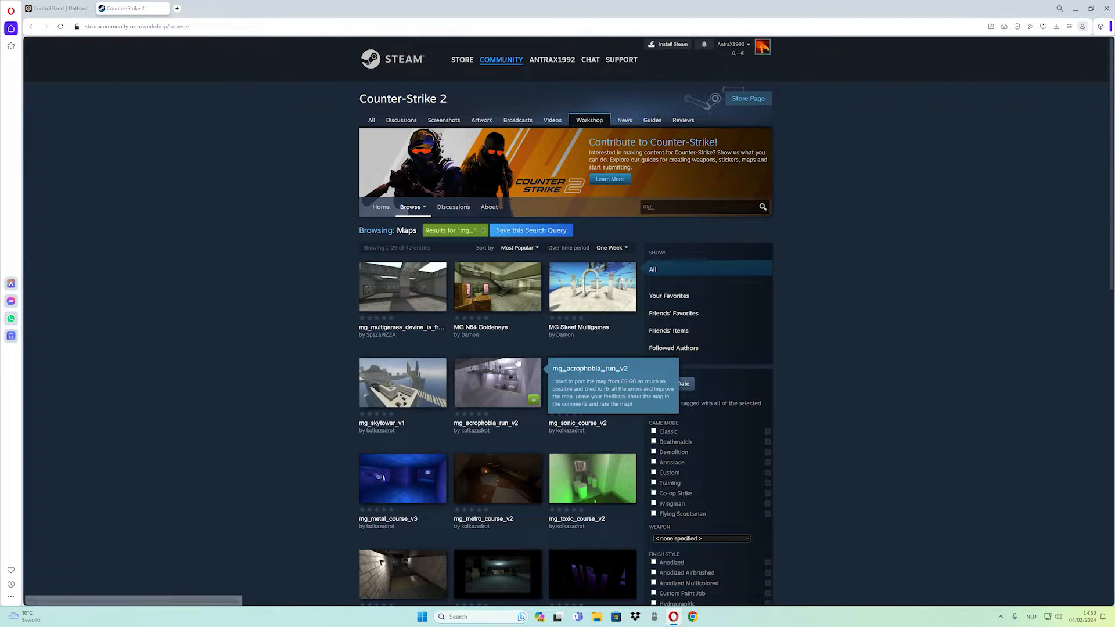
mouse_move(484, 431)
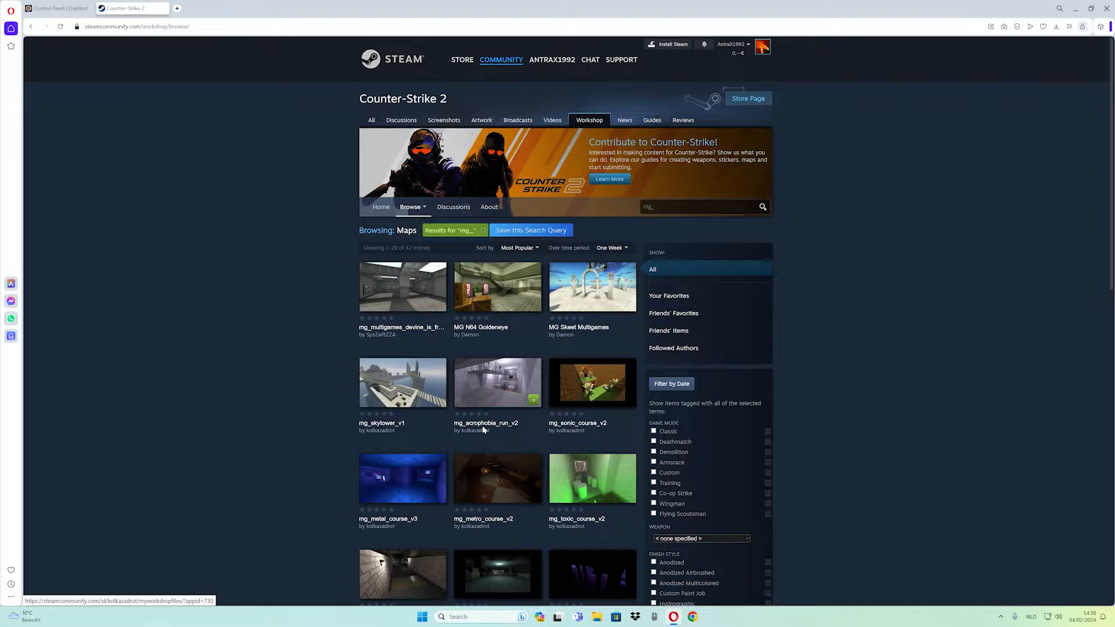
click(497, 382)
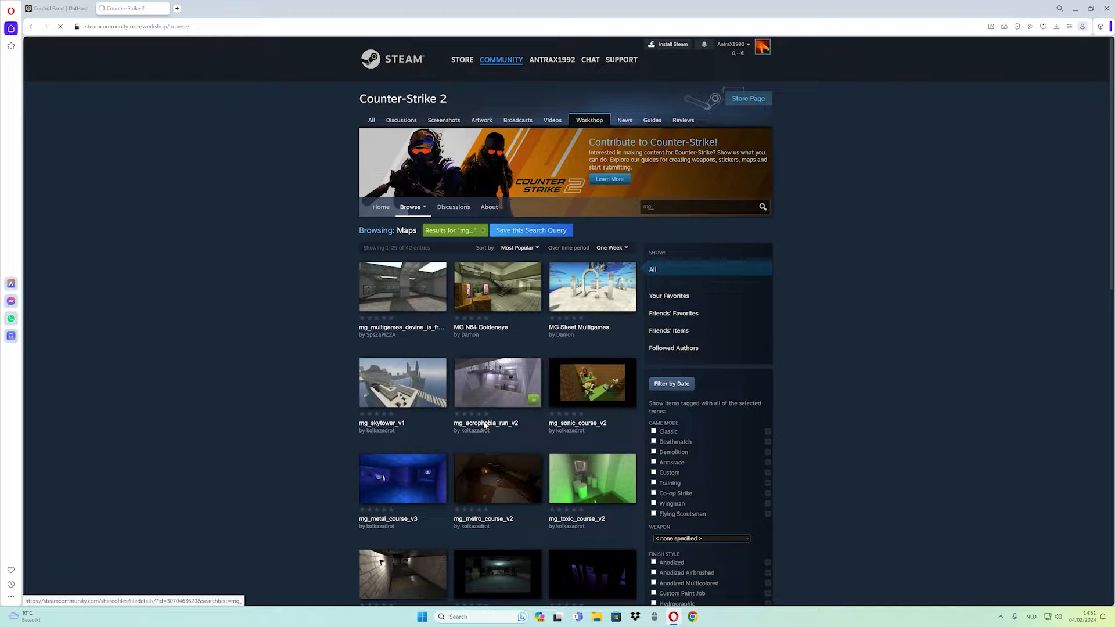
click(497, 382)
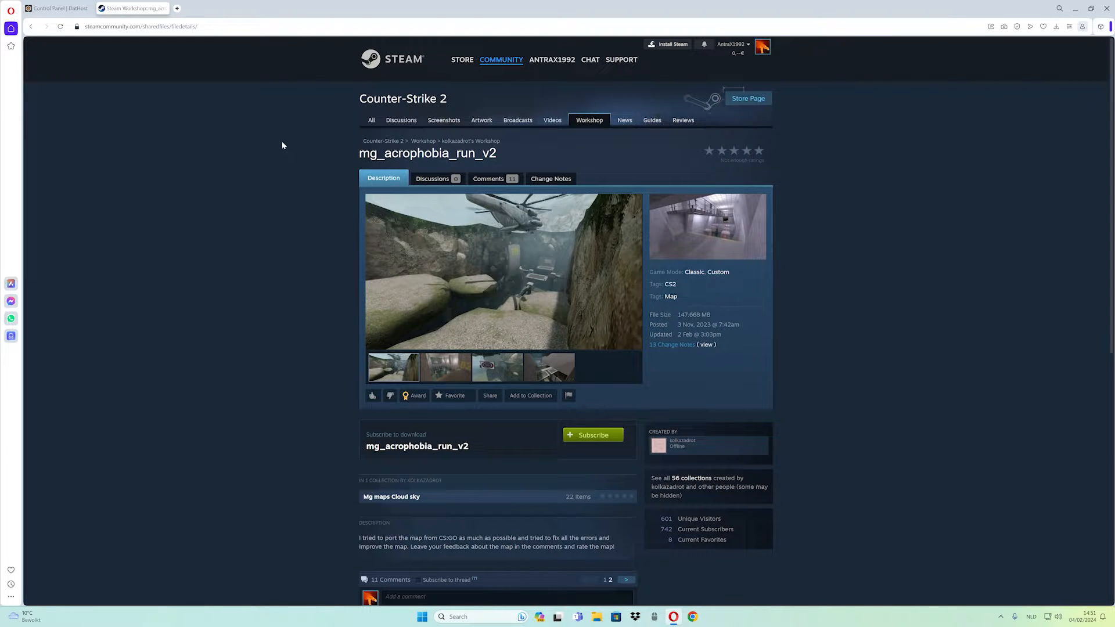
click(177, 26)
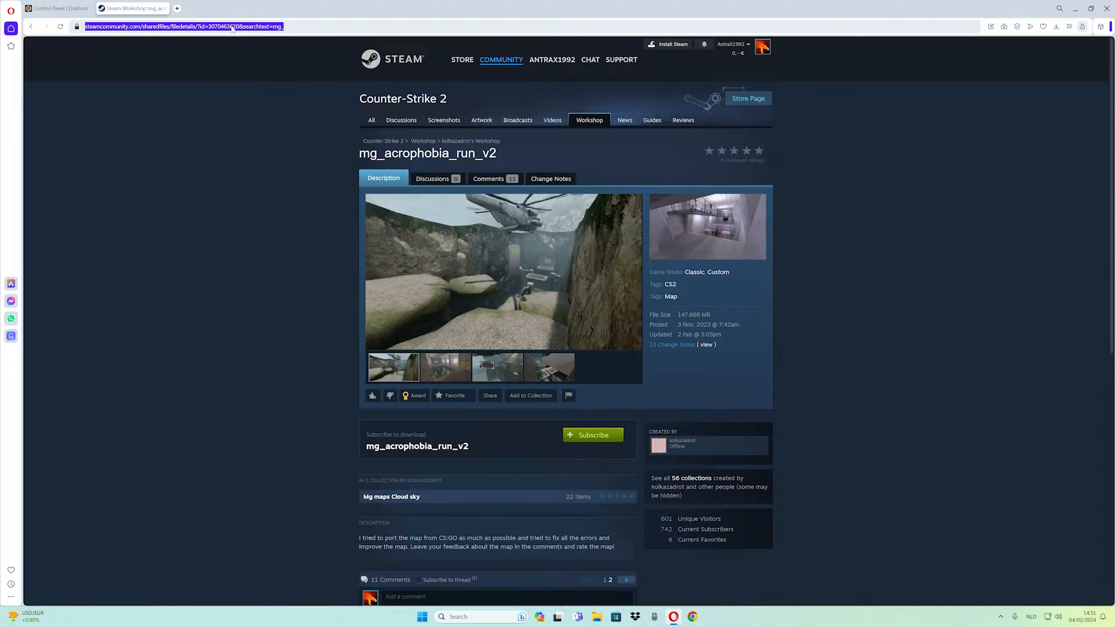
click(445, 367)
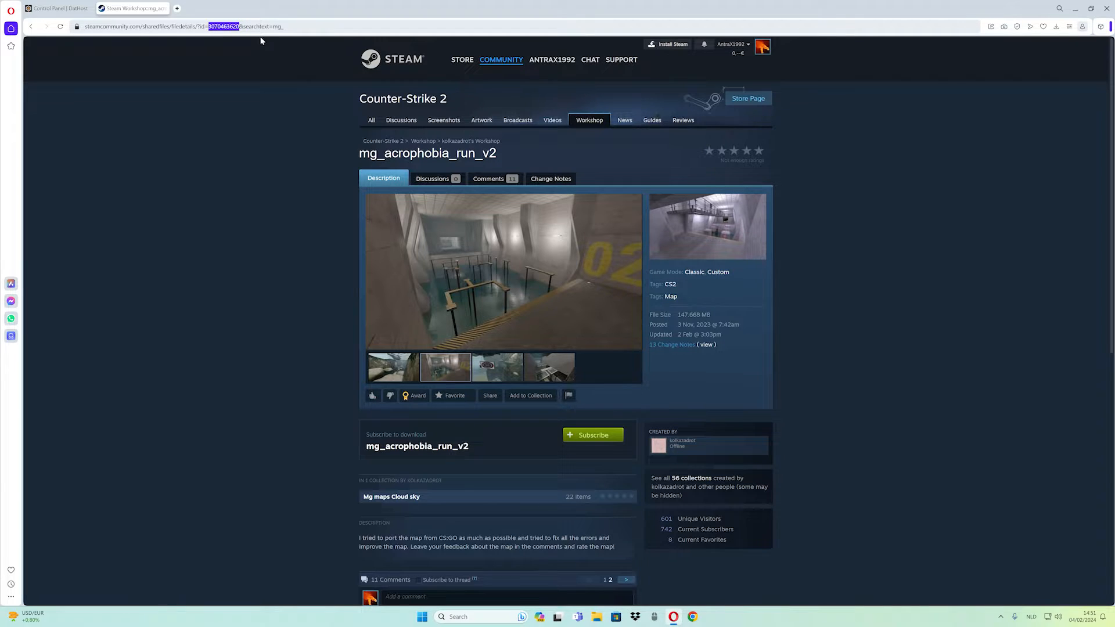
click(497, 368)
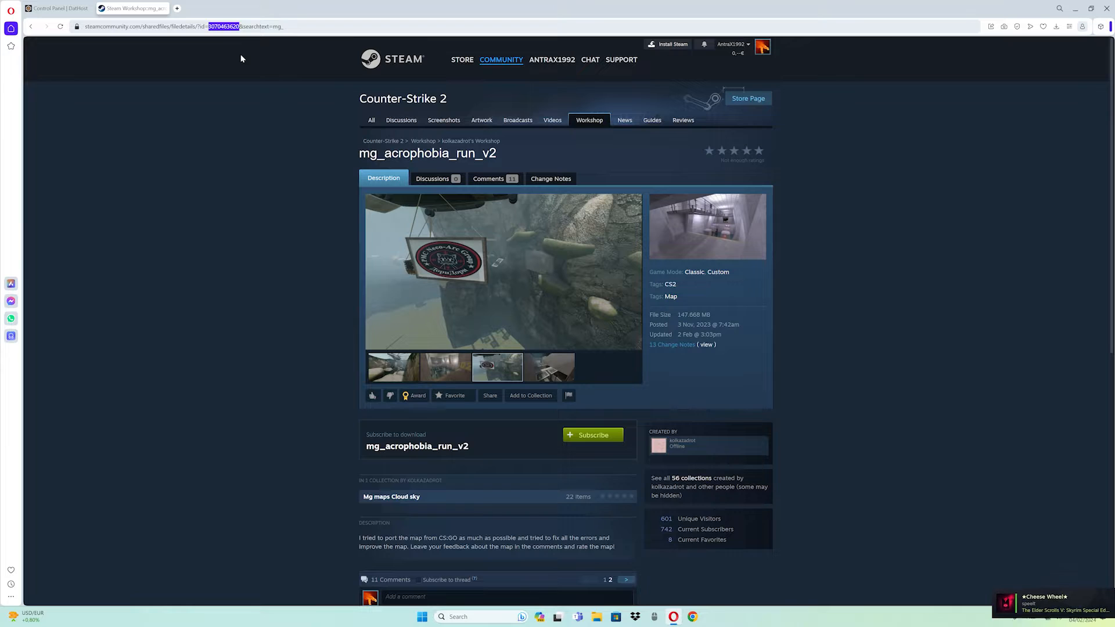
click(58, 7)
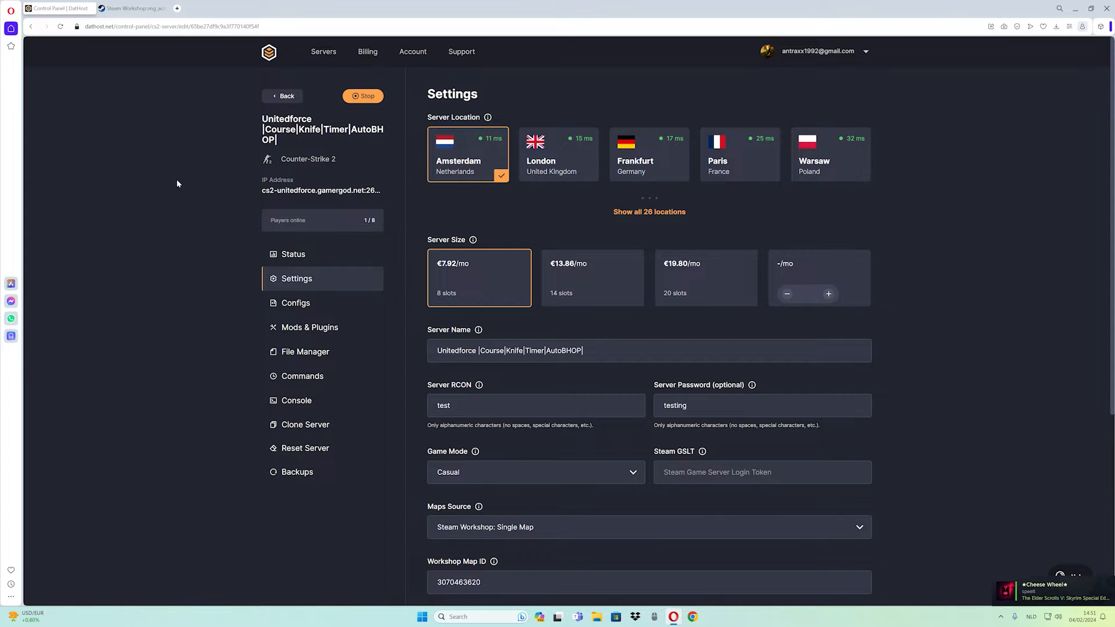
mouse_move(391, 292)
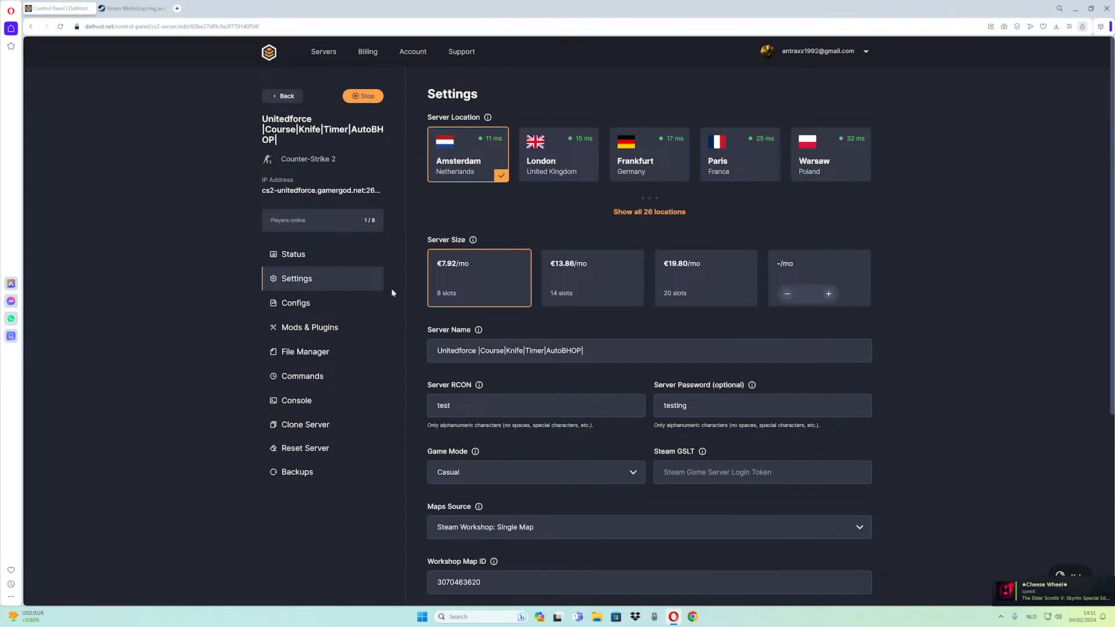
- Set Maps Source to 'Steam Workshop: Single Map' in the Dathost server settings
scroll(down, 3)
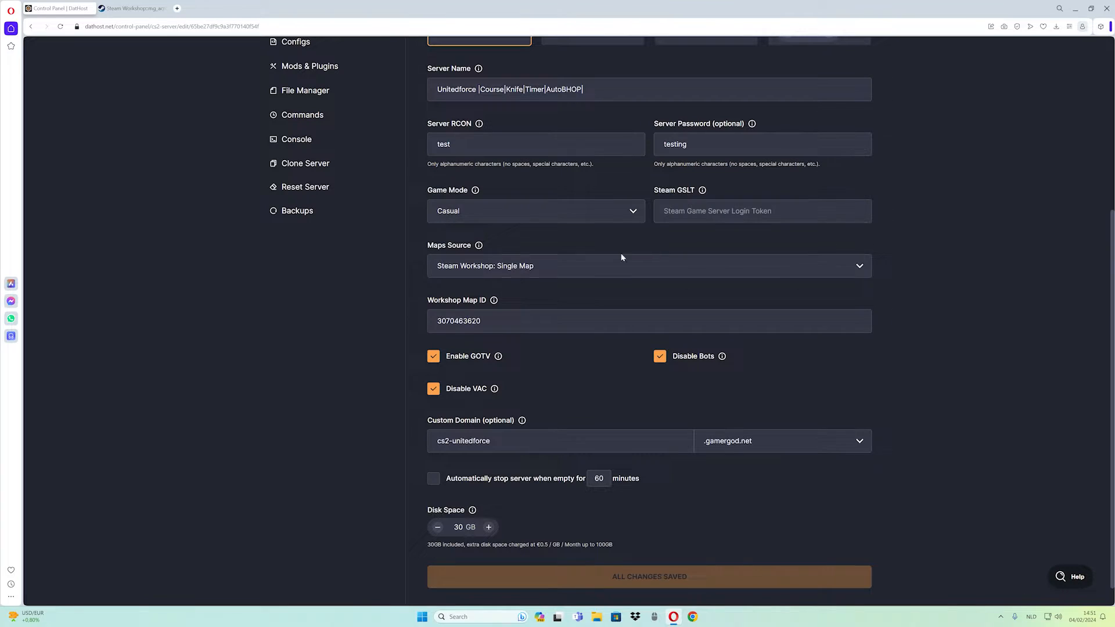
click(648, 265)
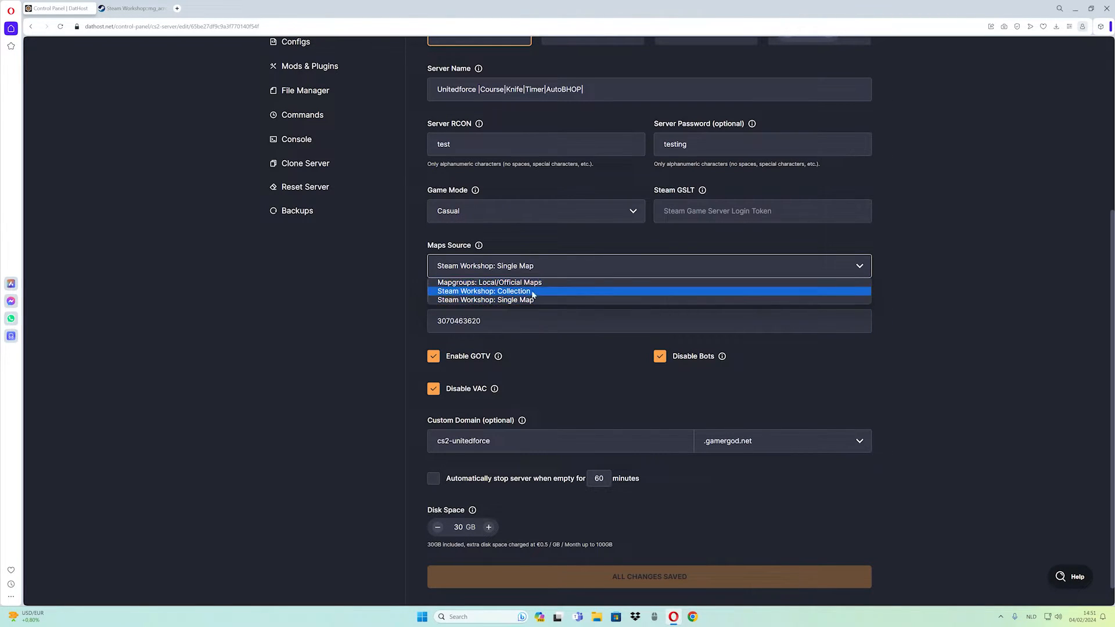
mouse_move(504, 299)
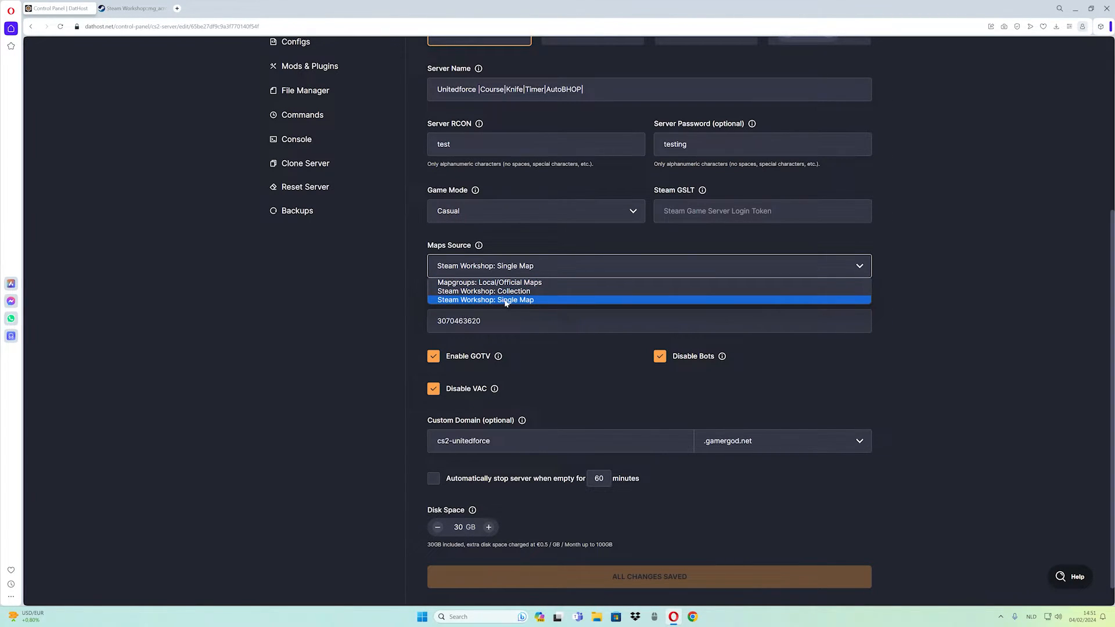
click(486, 300)
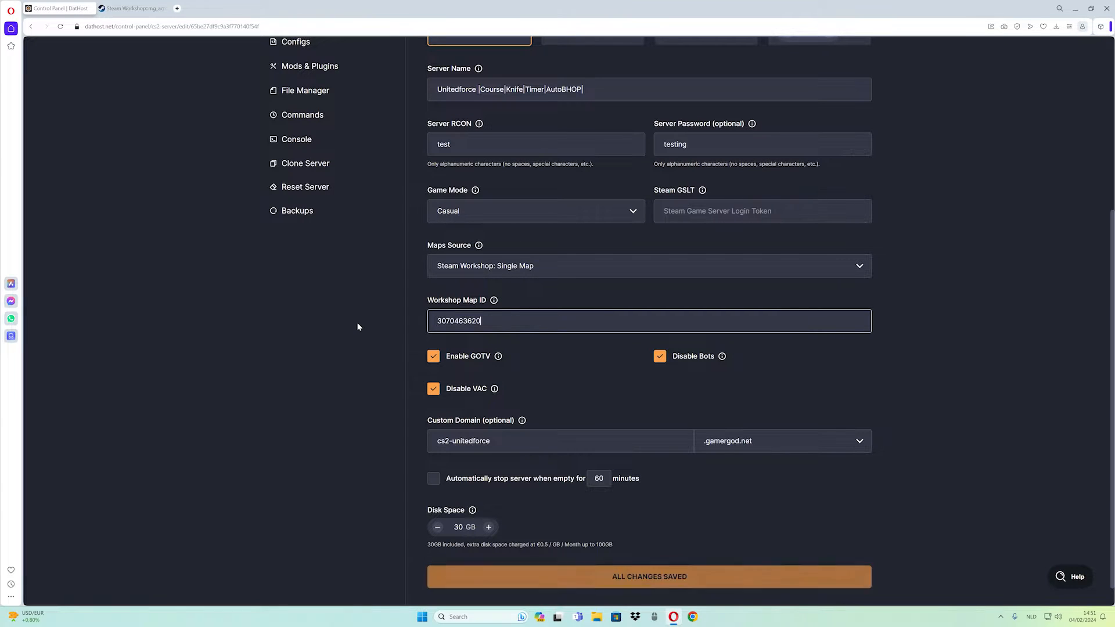
mouse_move(424, 301)
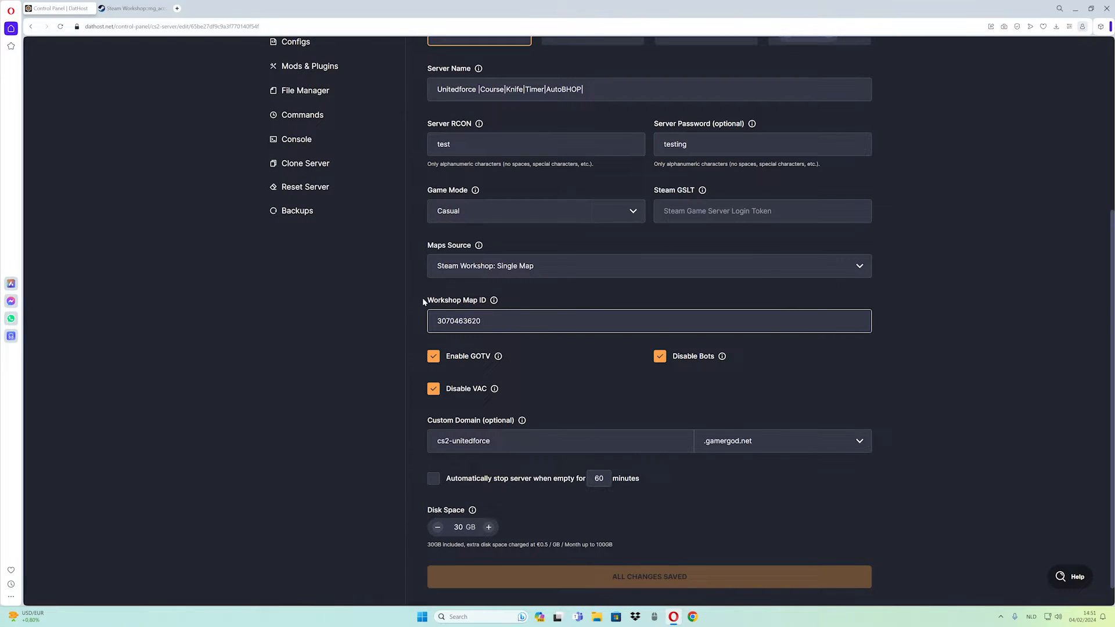
scroll(down, 3)
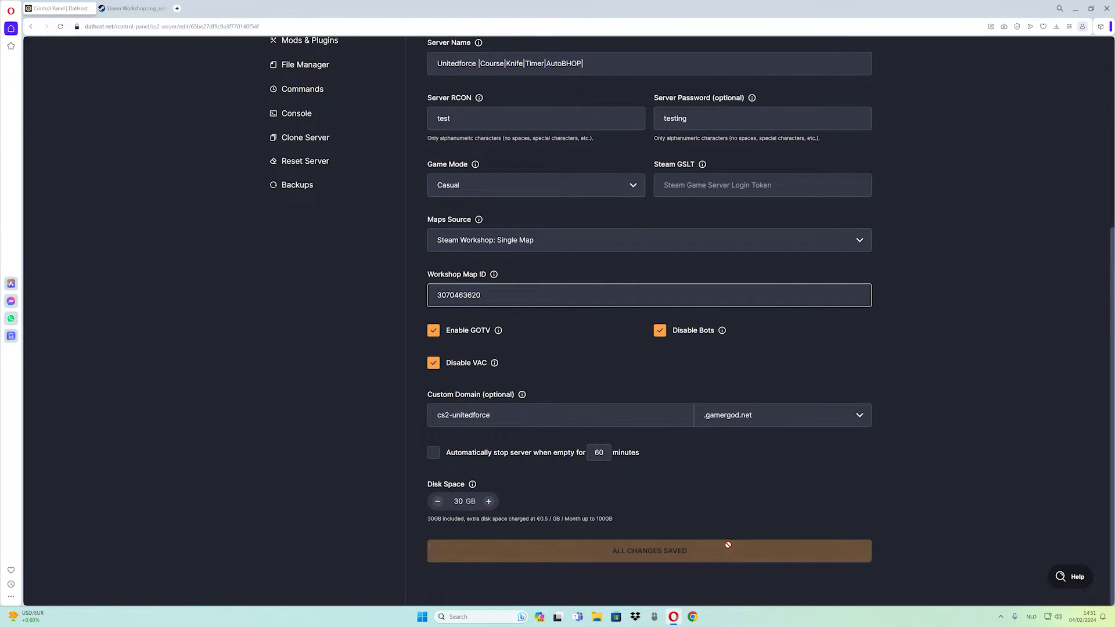
mouse_move(295, 348)
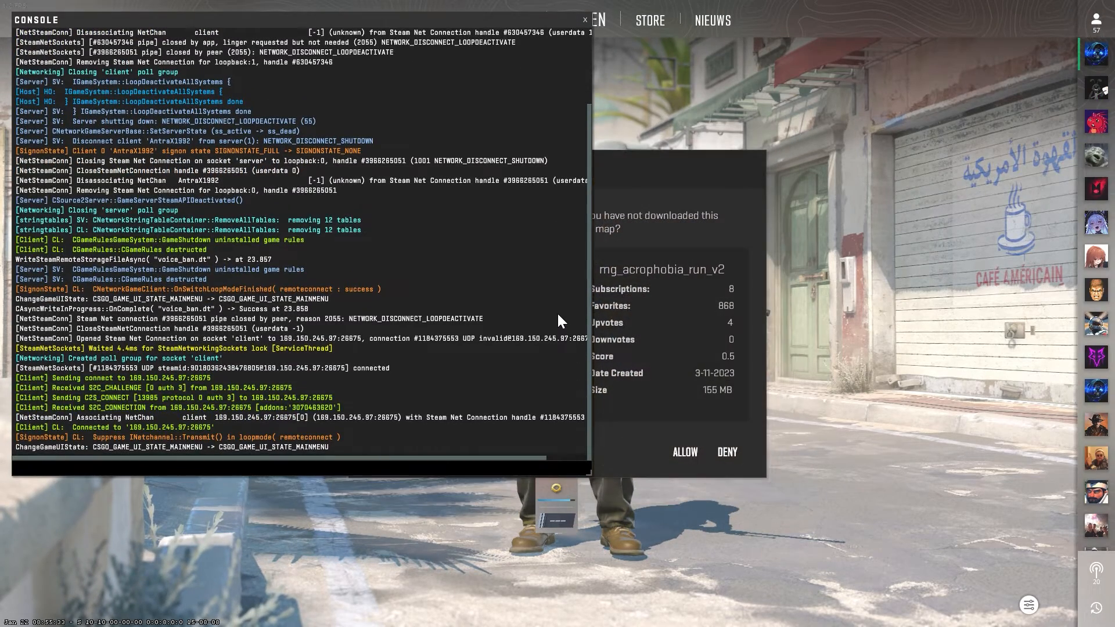
- Close the console and ALLOW downloading the mg_acrophobia_run_v2 workshop map
click(583, 19)
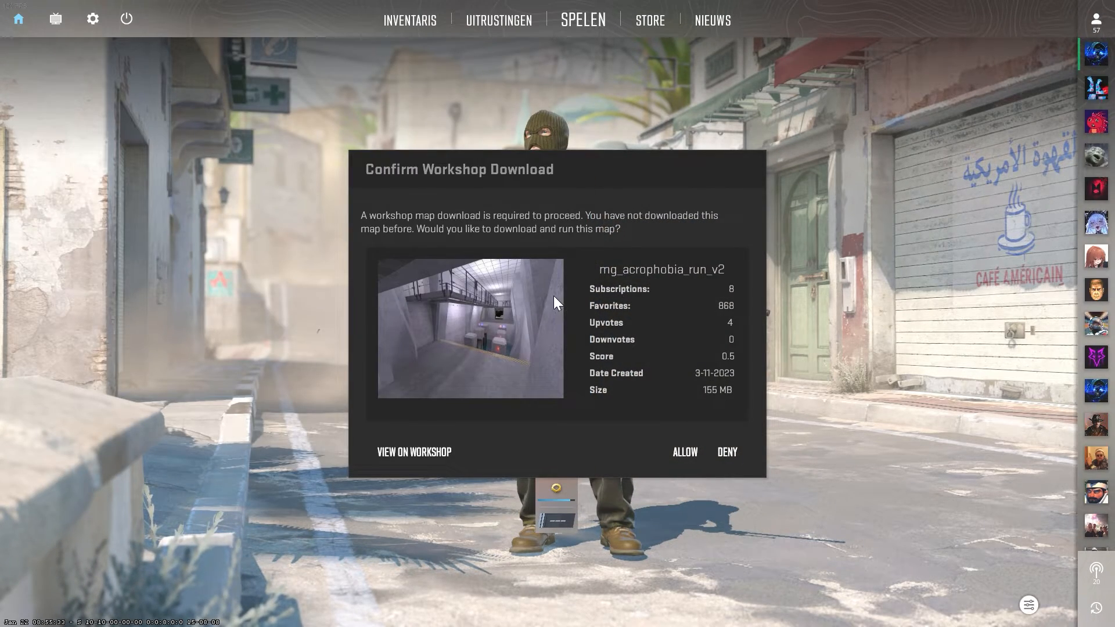
mouse_move(389, 240)
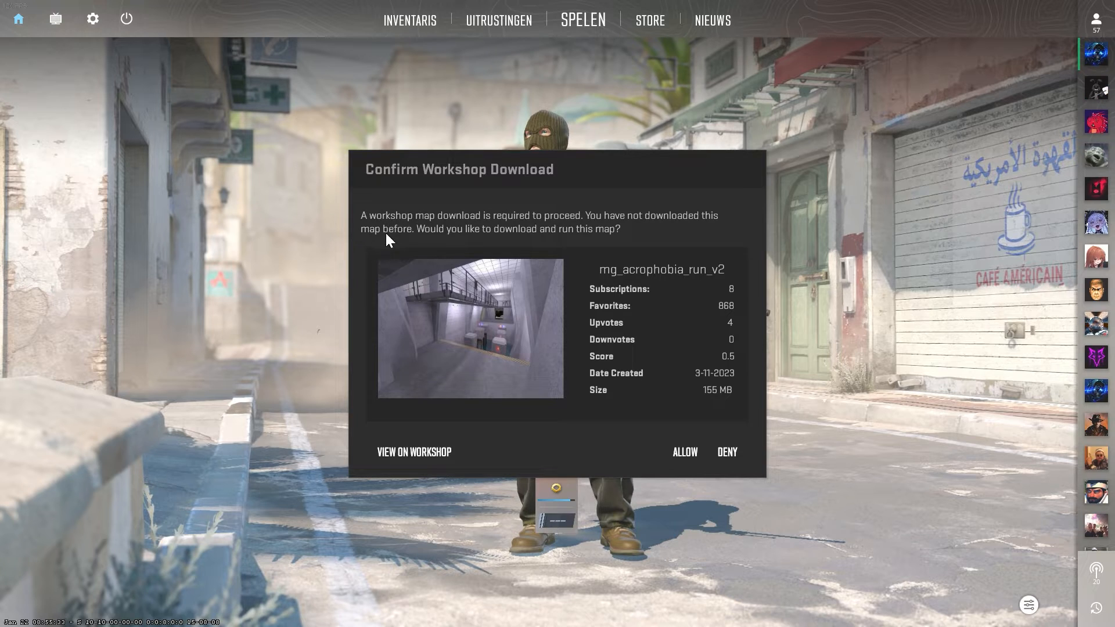
mouse_move(529, 237)
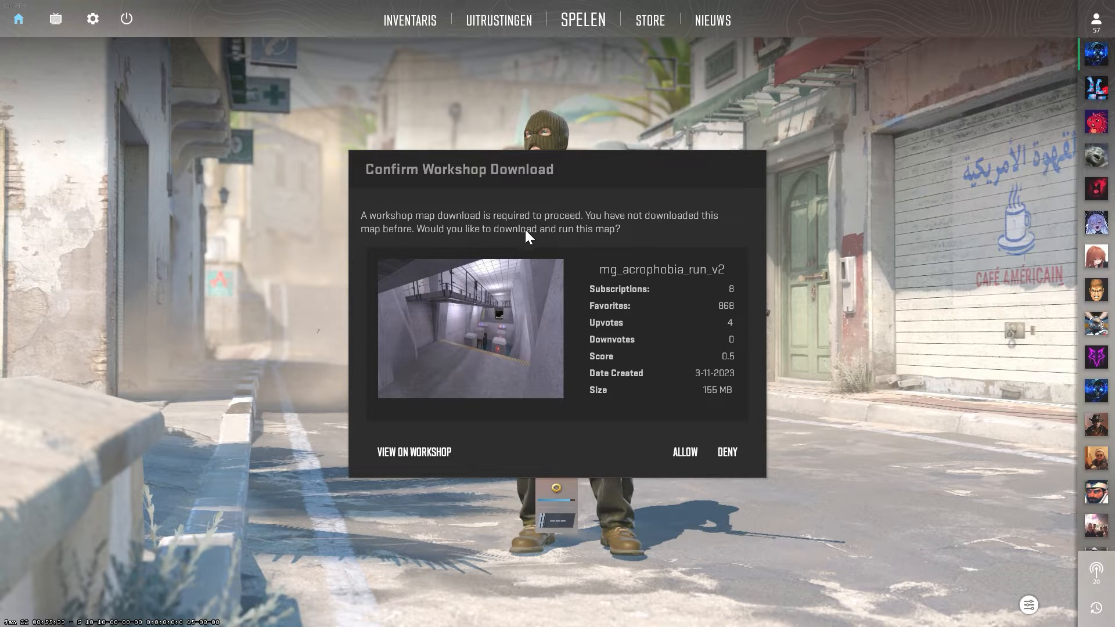
mouse_move(639, 235)
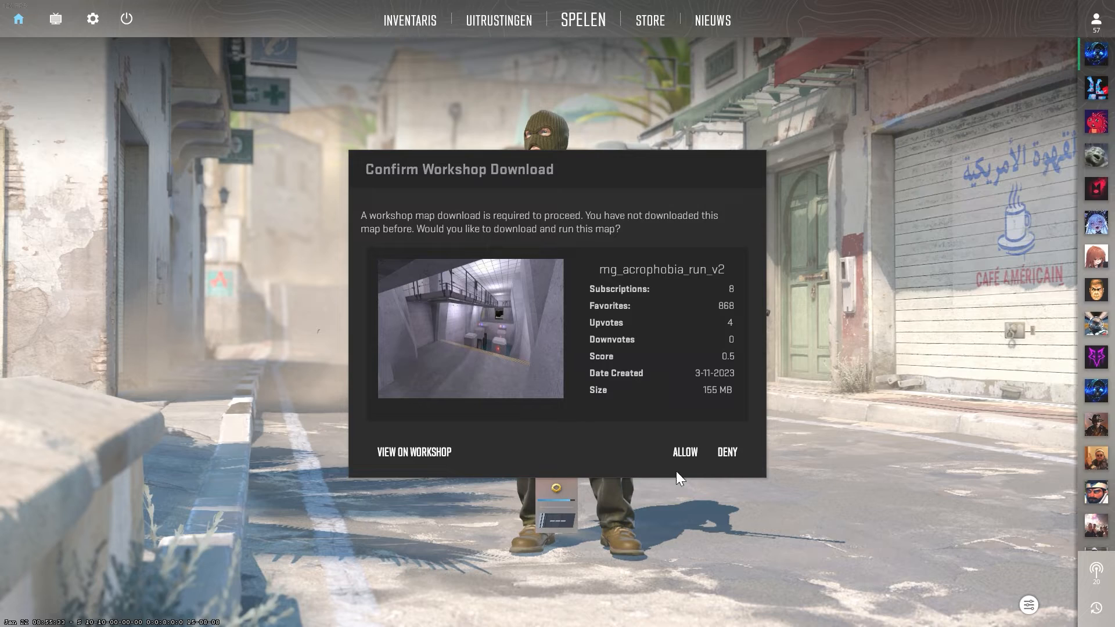
click(684, 452)
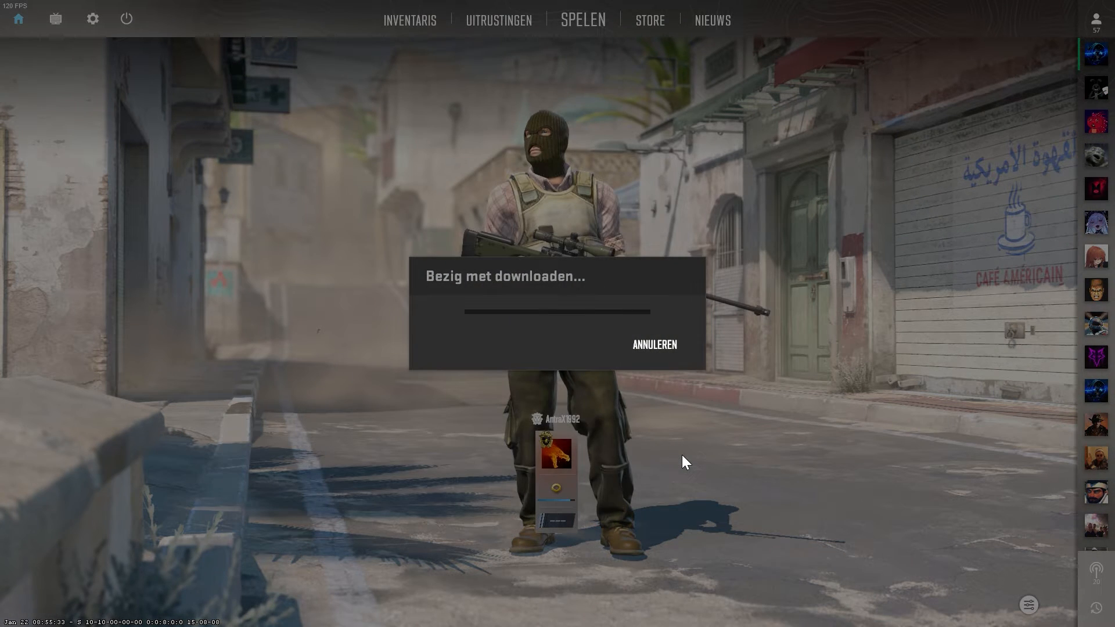